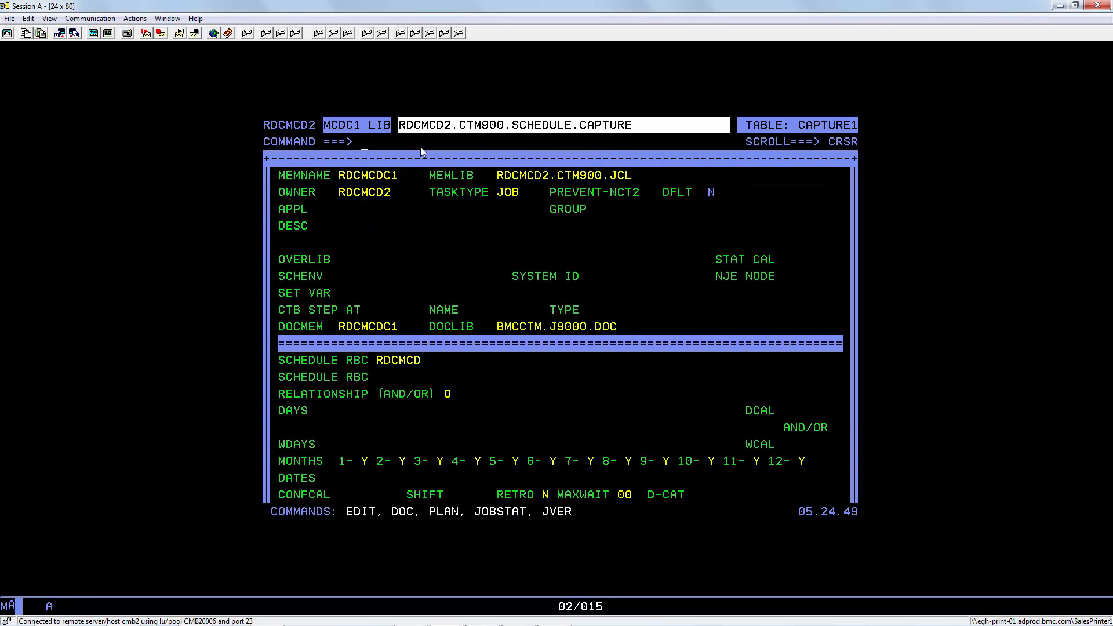
Order the CAPTURE table from the tables list, bringing up its ODATE 150616 confirmation window
scroll("down", 3)
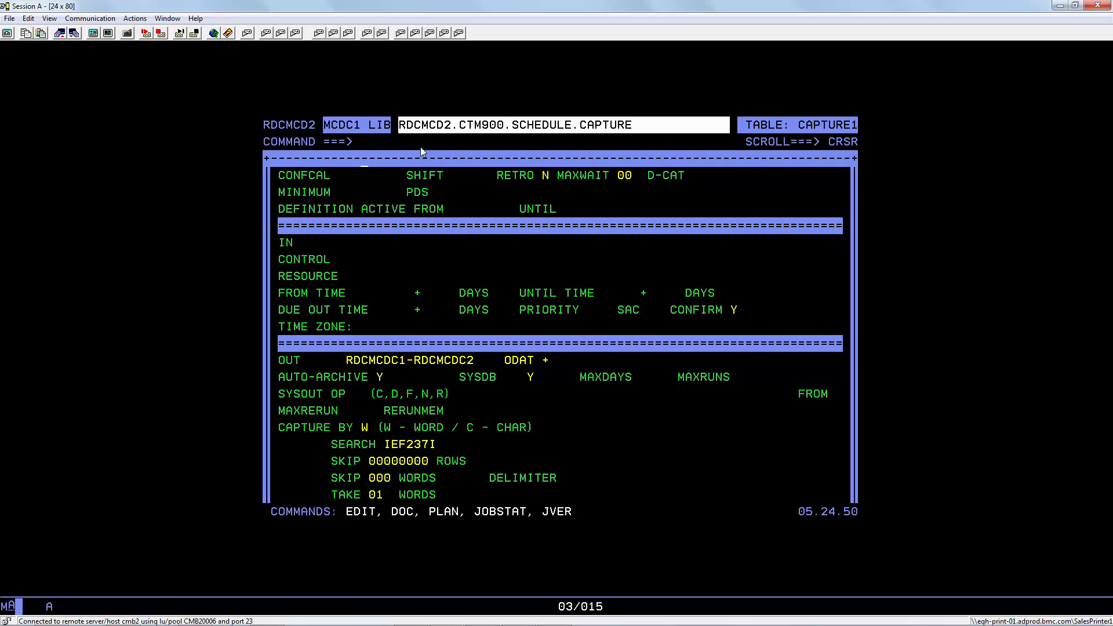
scroll("down", 3)
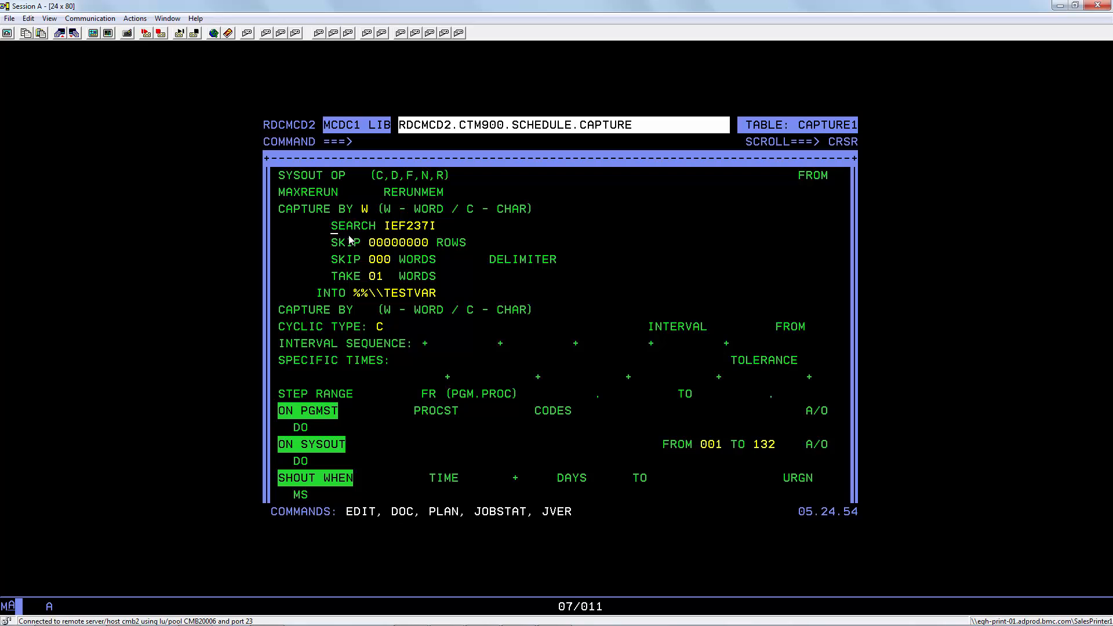
mouse_move(640, 368)
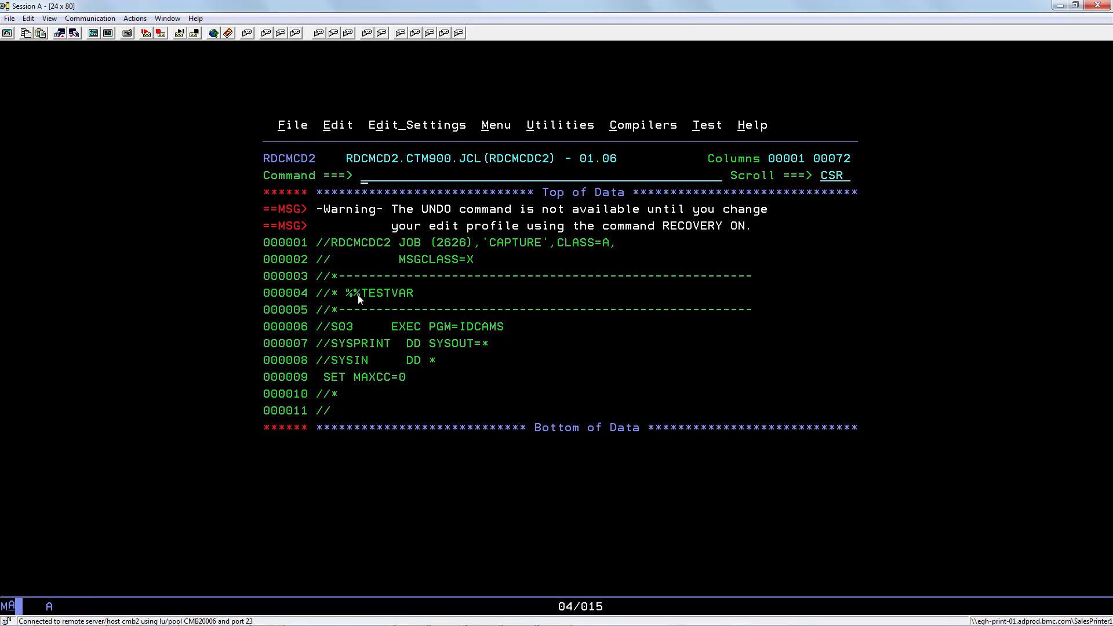
double_click(378, 292)
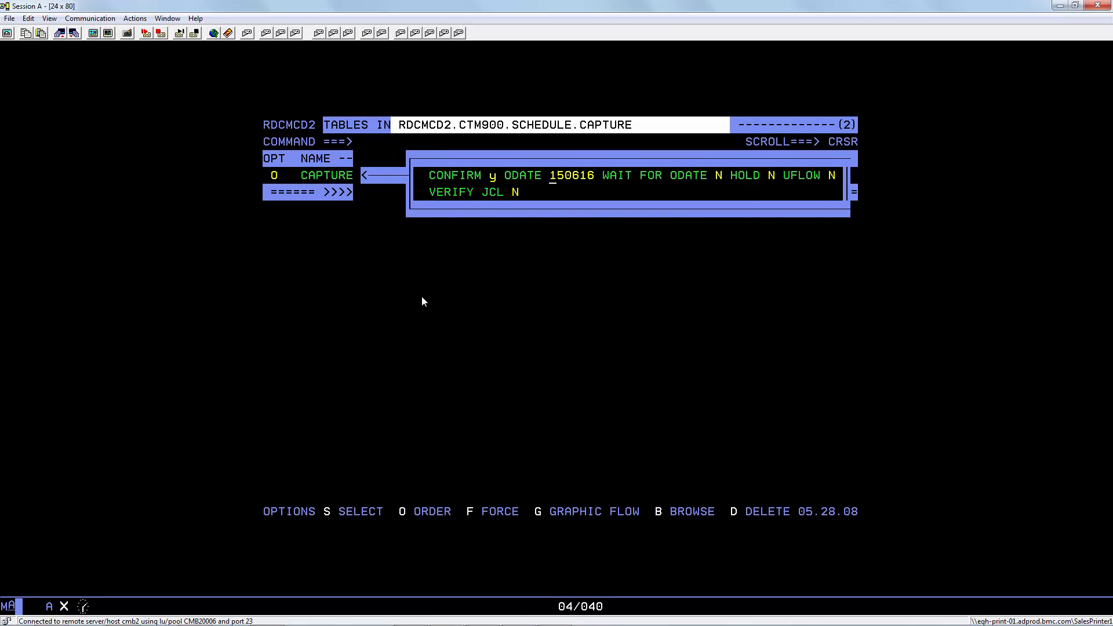
Confirm the CAPTURE table order and release RDCMCDC1 from wait-for-confirmation, answering Y
key("Enter")
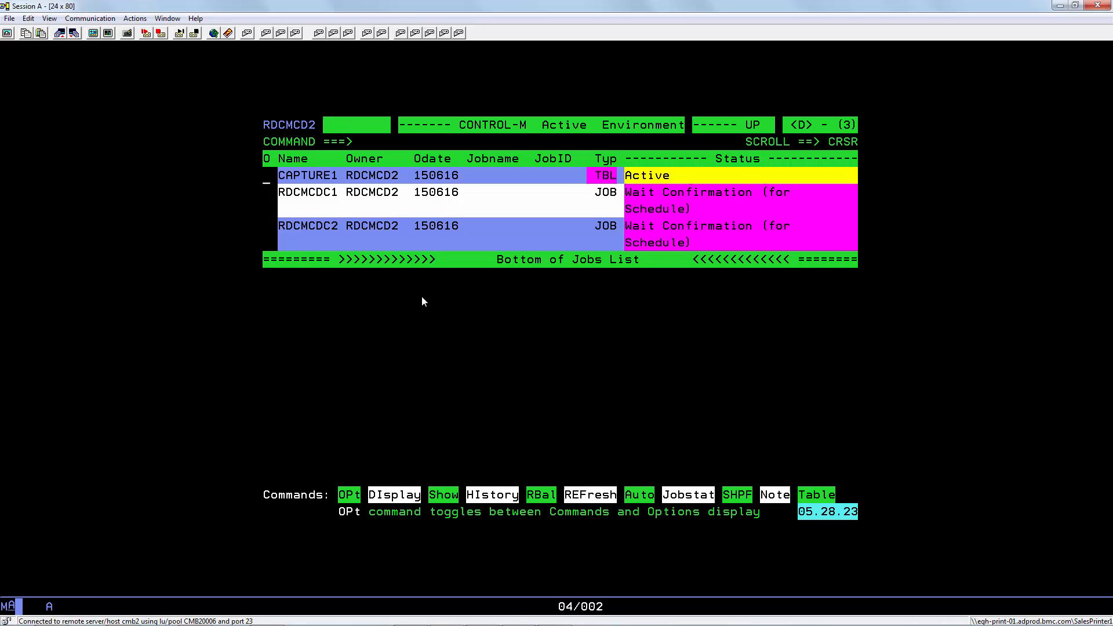
type("v")
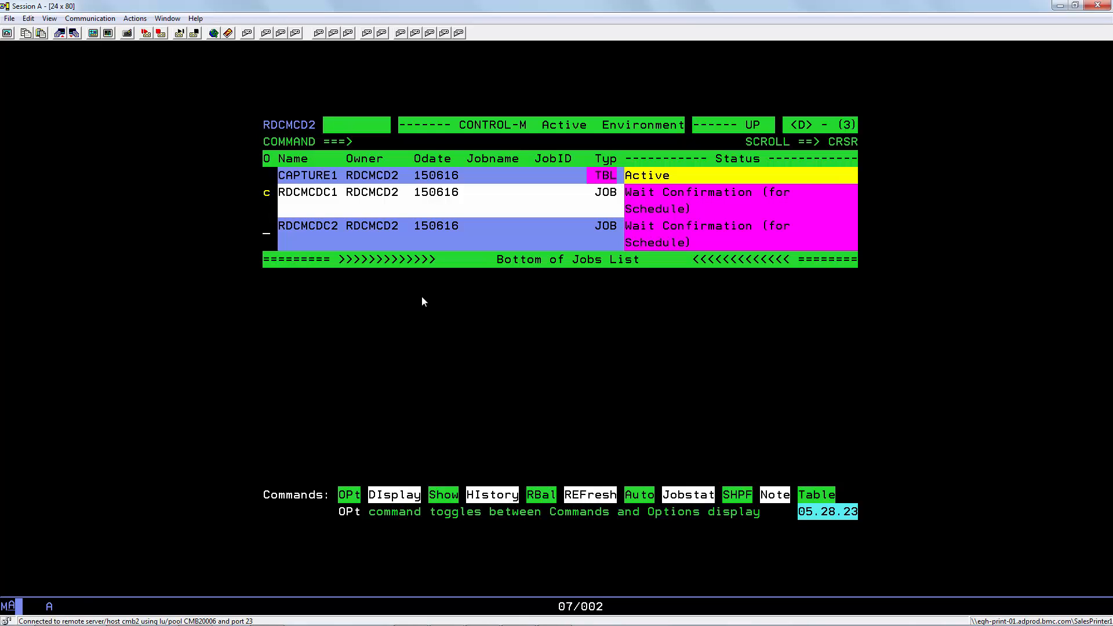
key("Enter")
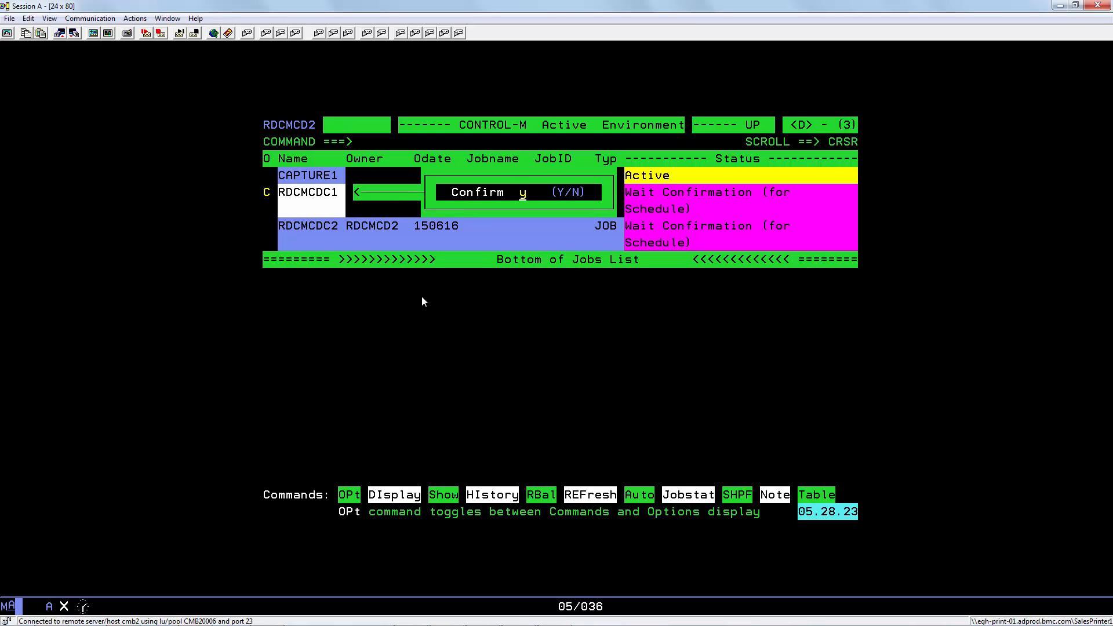
key("Enter")
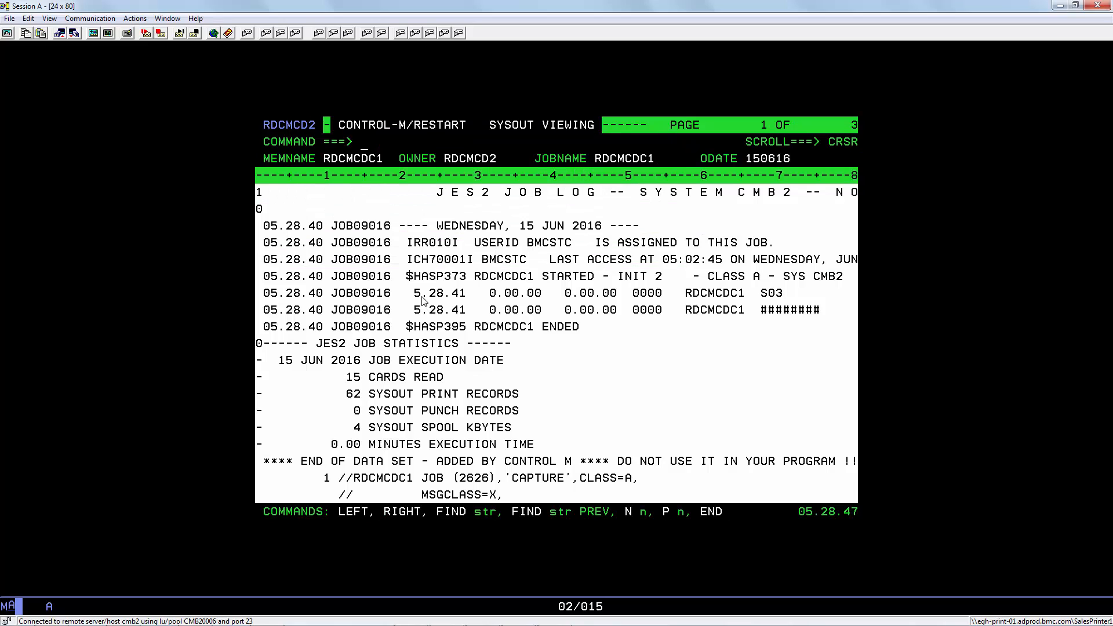
Search RDCMCDC1's sysout for the IEF237I message with F IEF237I
type("f")
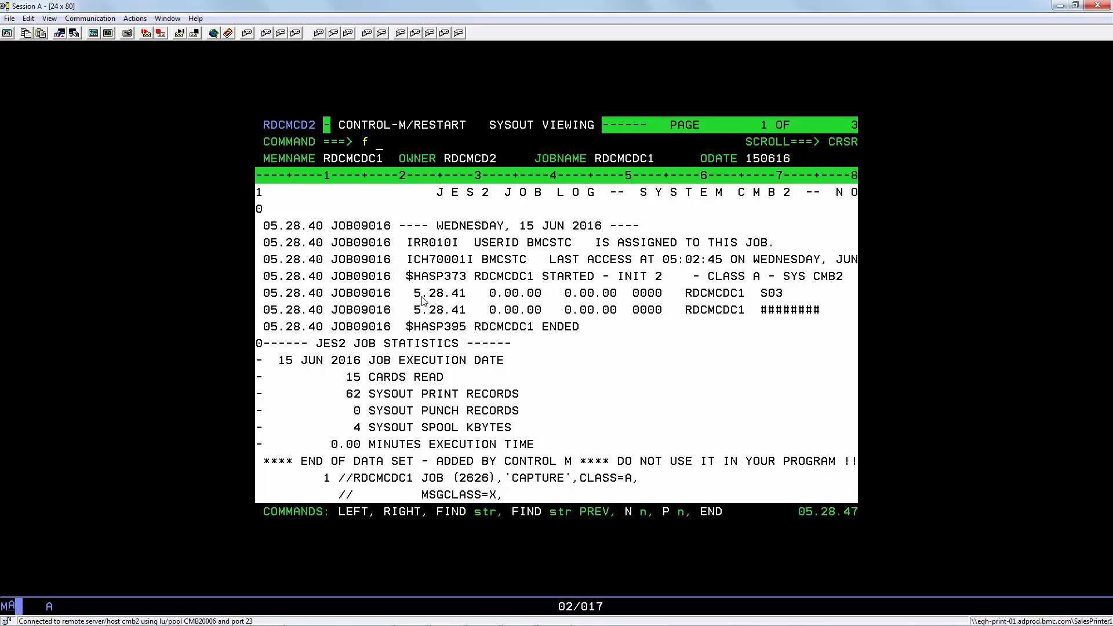
type("ief237")
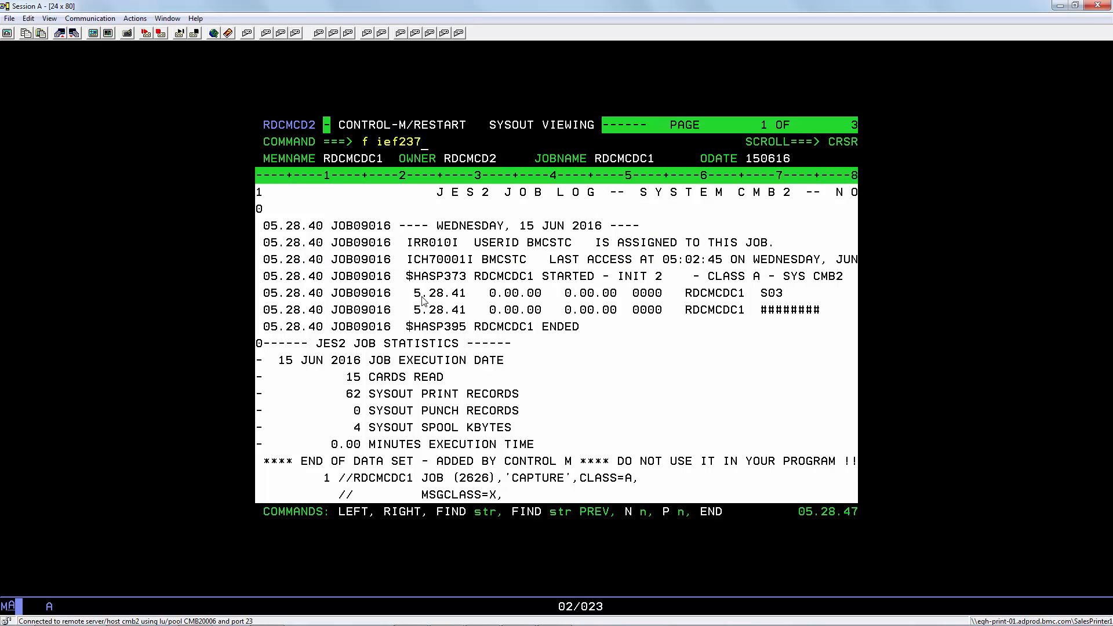
type("i")
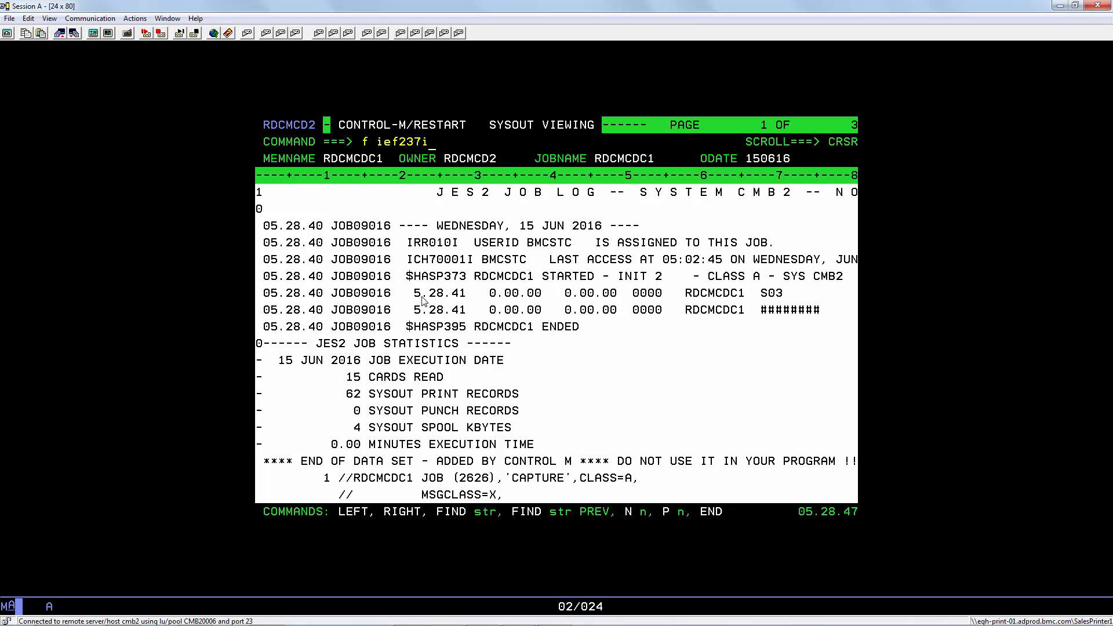
key("Enter")
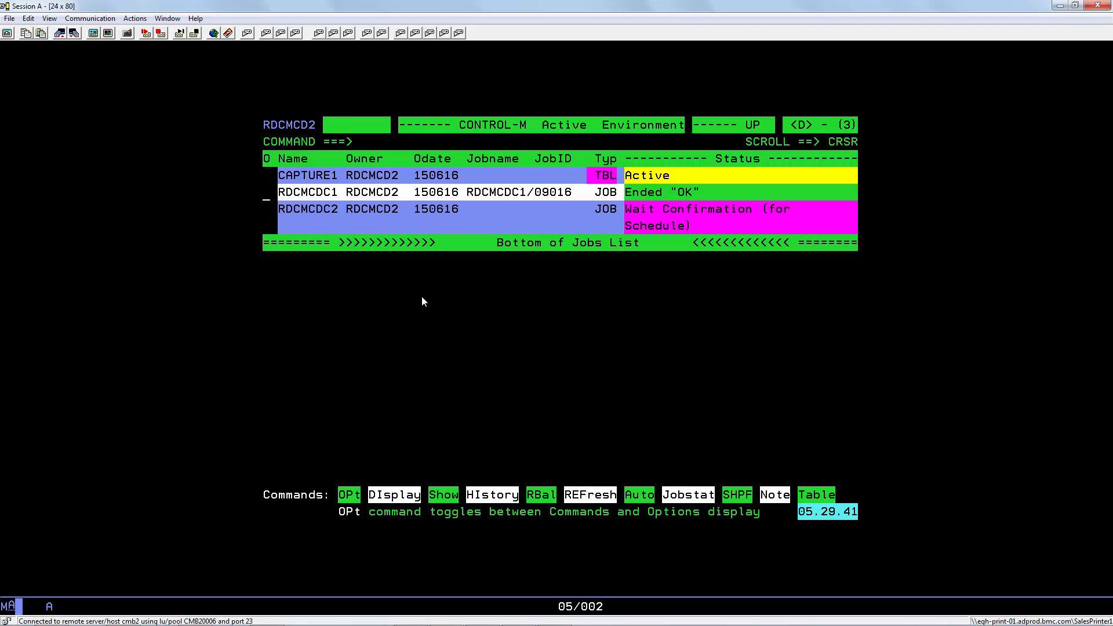
Zoom into RDCMCDC2 in the Active Environment to bring up its JCL
type("z")
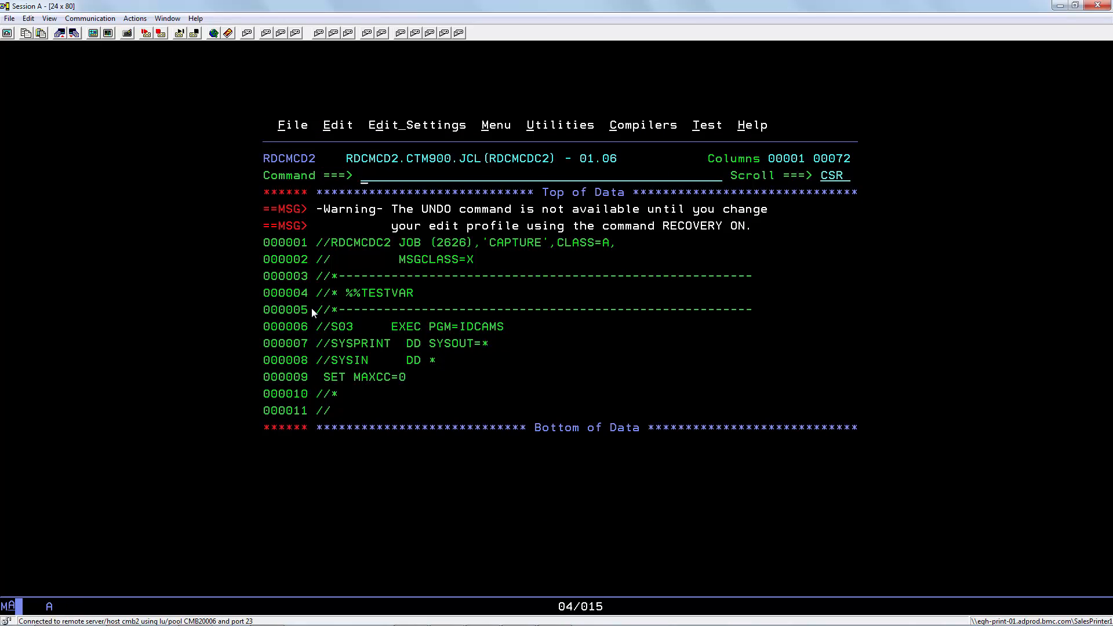
mouse_move(349, 299)
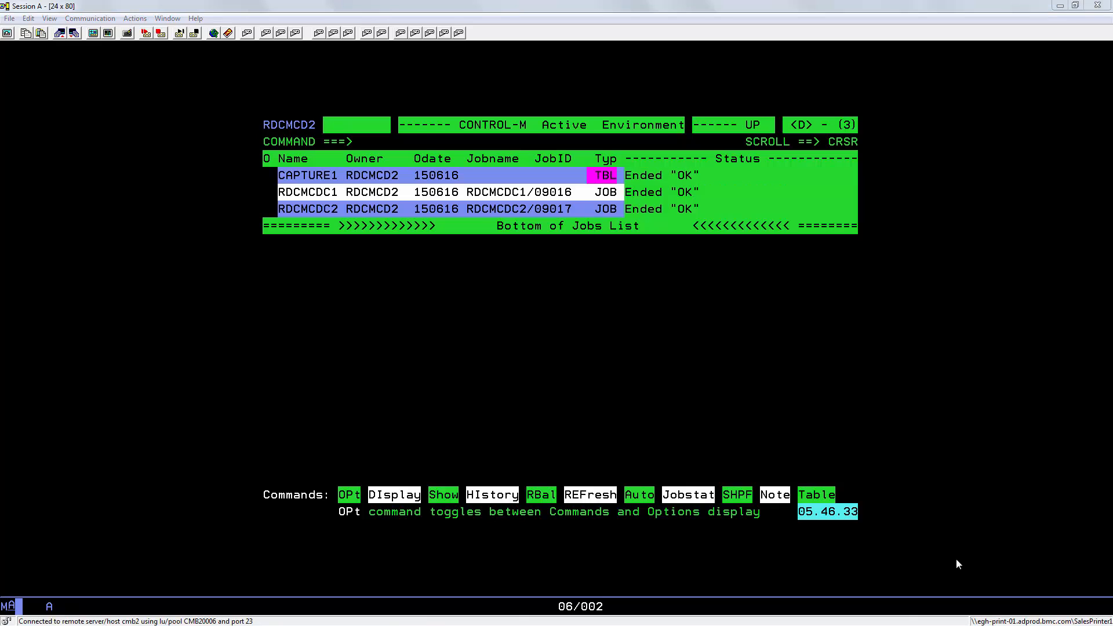
mouse_move(269, 213)
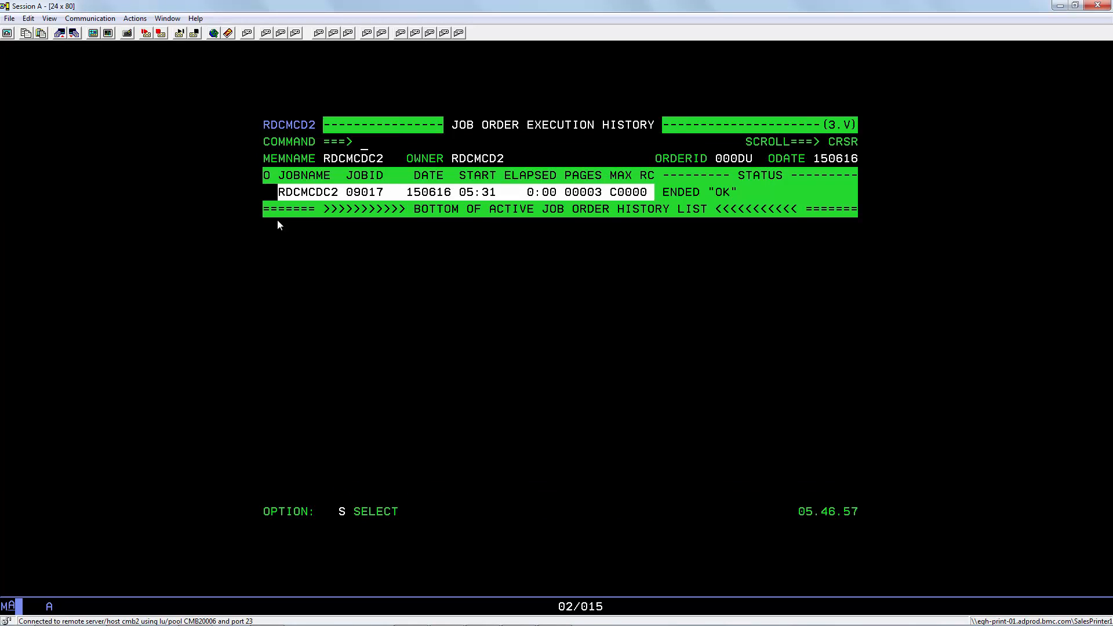
View RDCMCDC2's sysout and highlight the %%TESTVAR comment resolved to JES2
type("v")
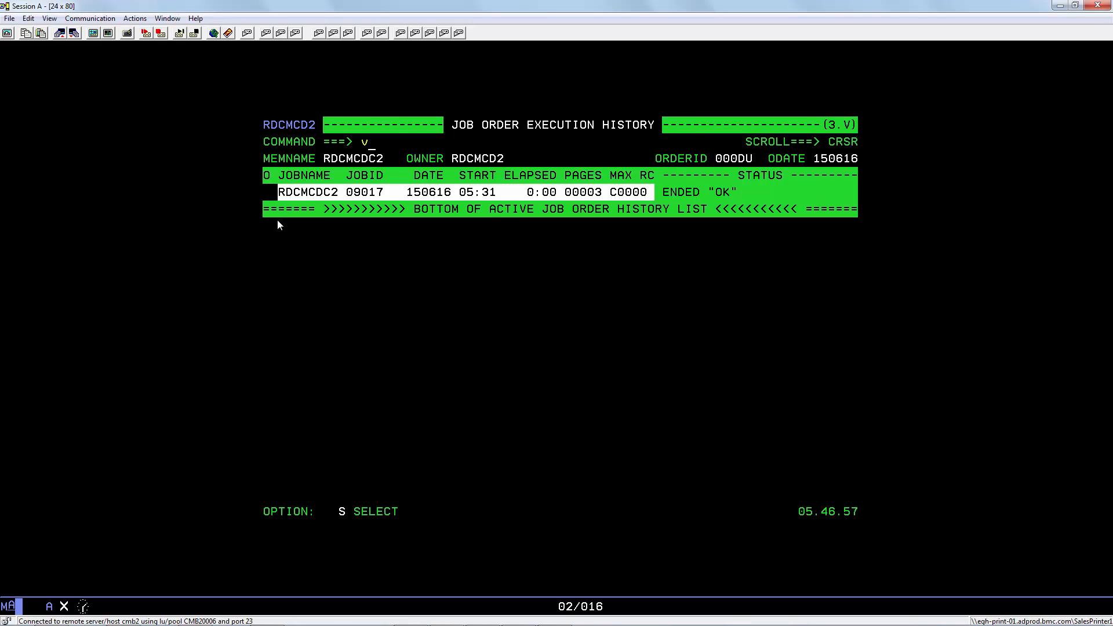
key("Enter")
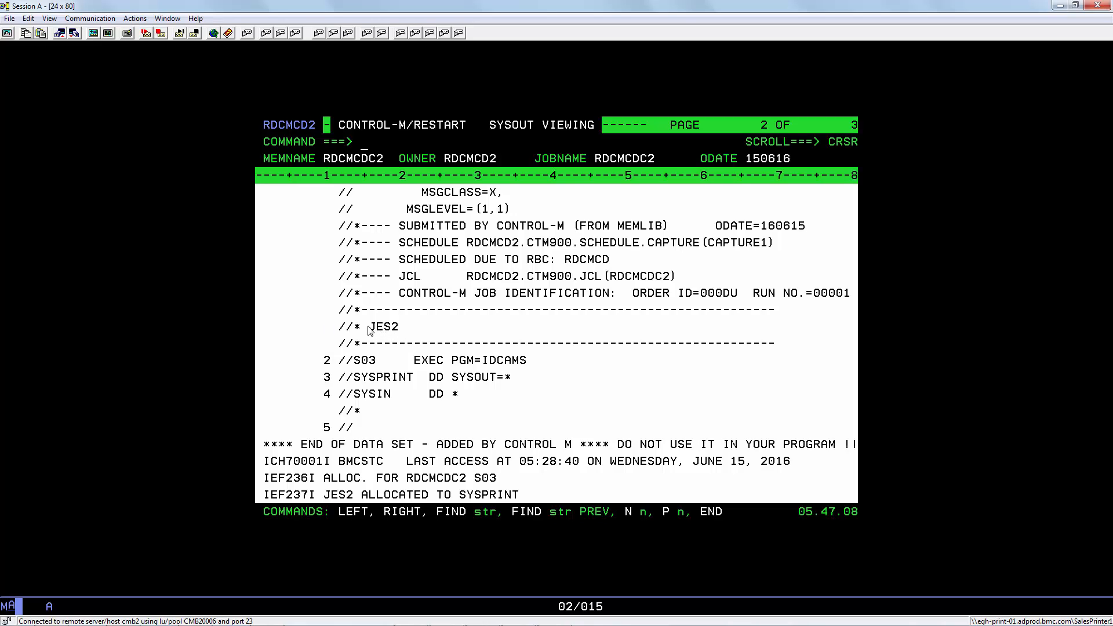
double_click(382, 327)
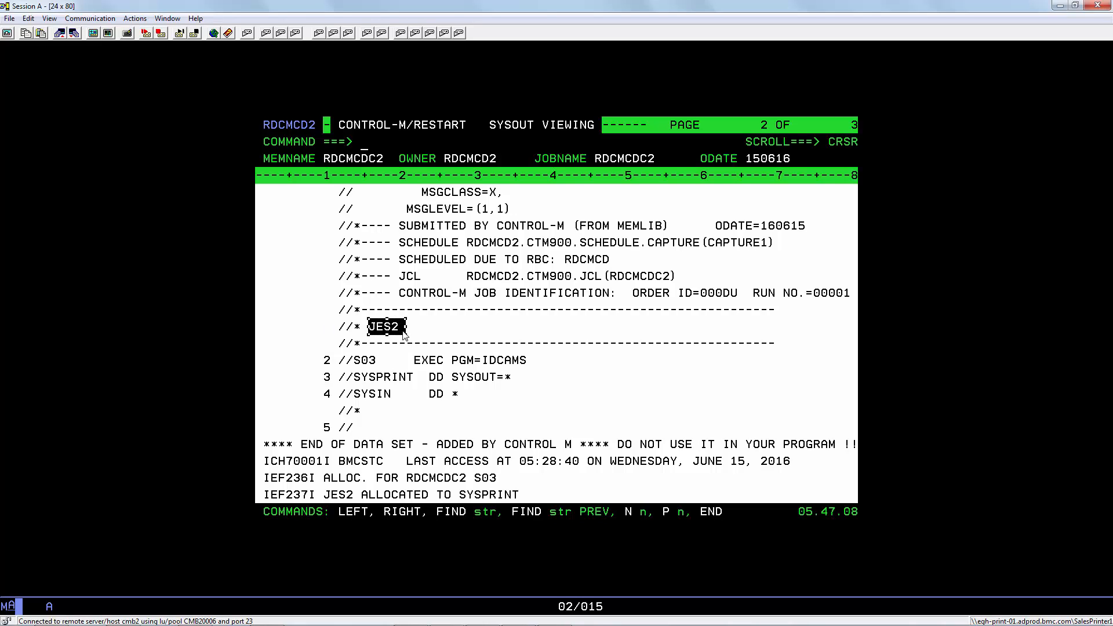